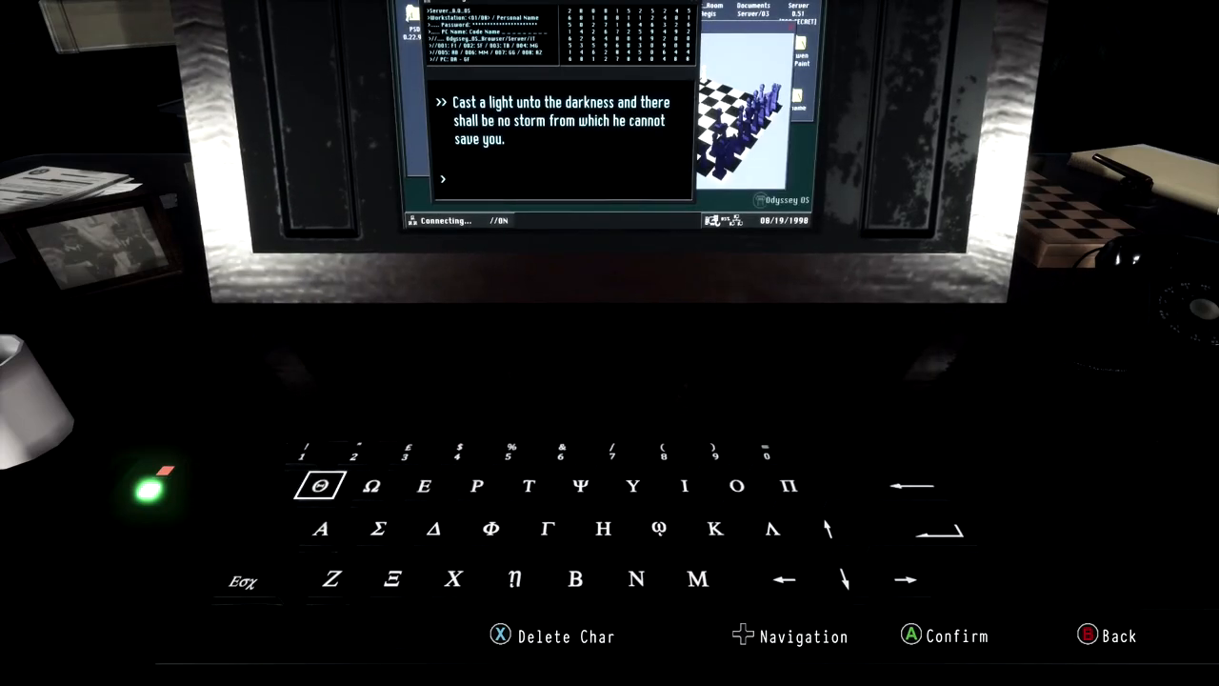
# Step: Spell the Greek answer χαστ… (chi, sigma, omicron) for the light-into-darkness riddle and submit it
pyautogui.press('down')
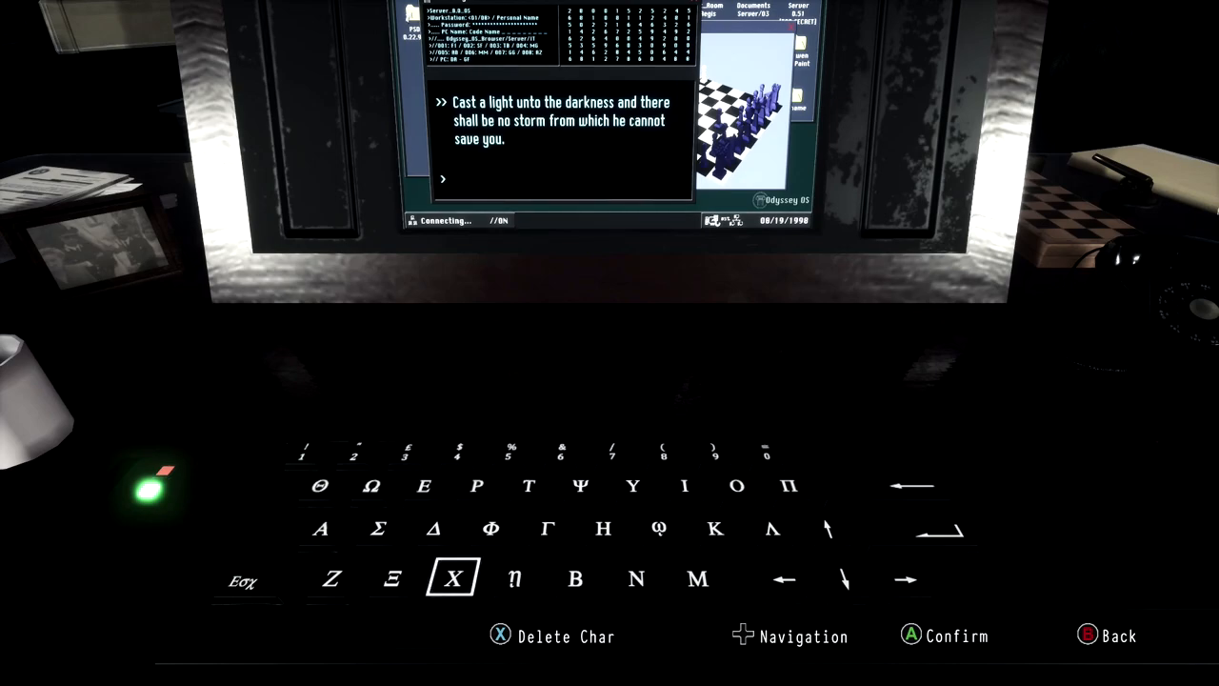
pyautogui.click(452, 579)
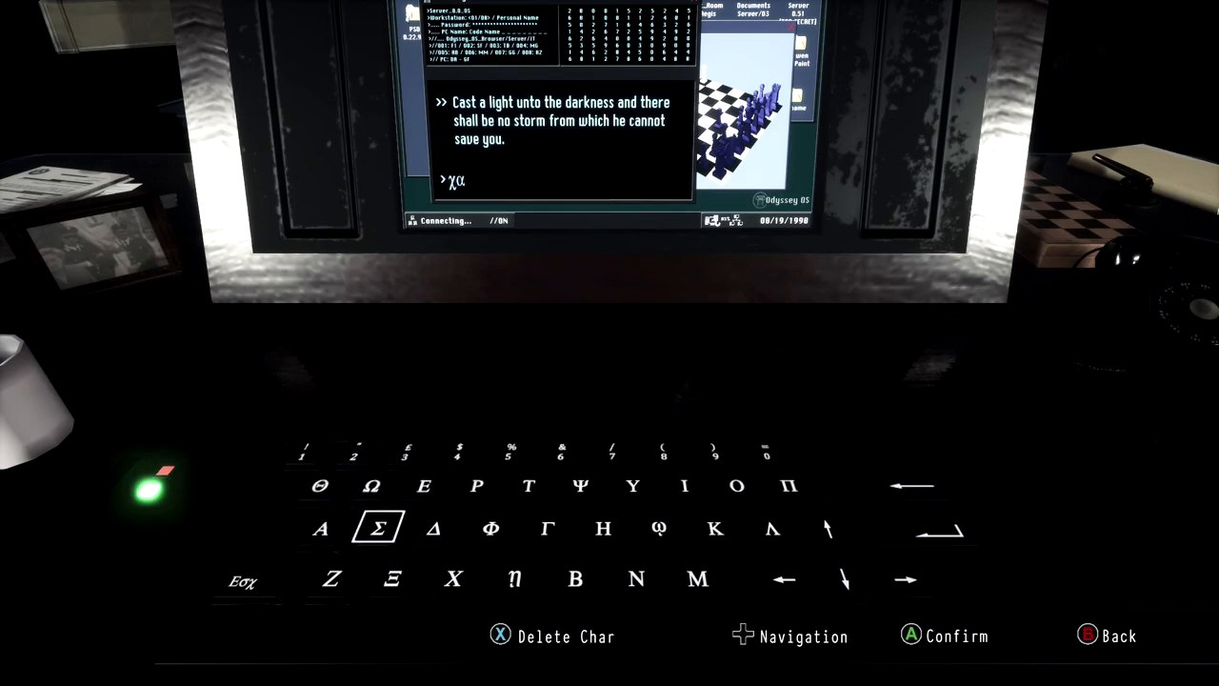
pyautogui.click(378, 528)
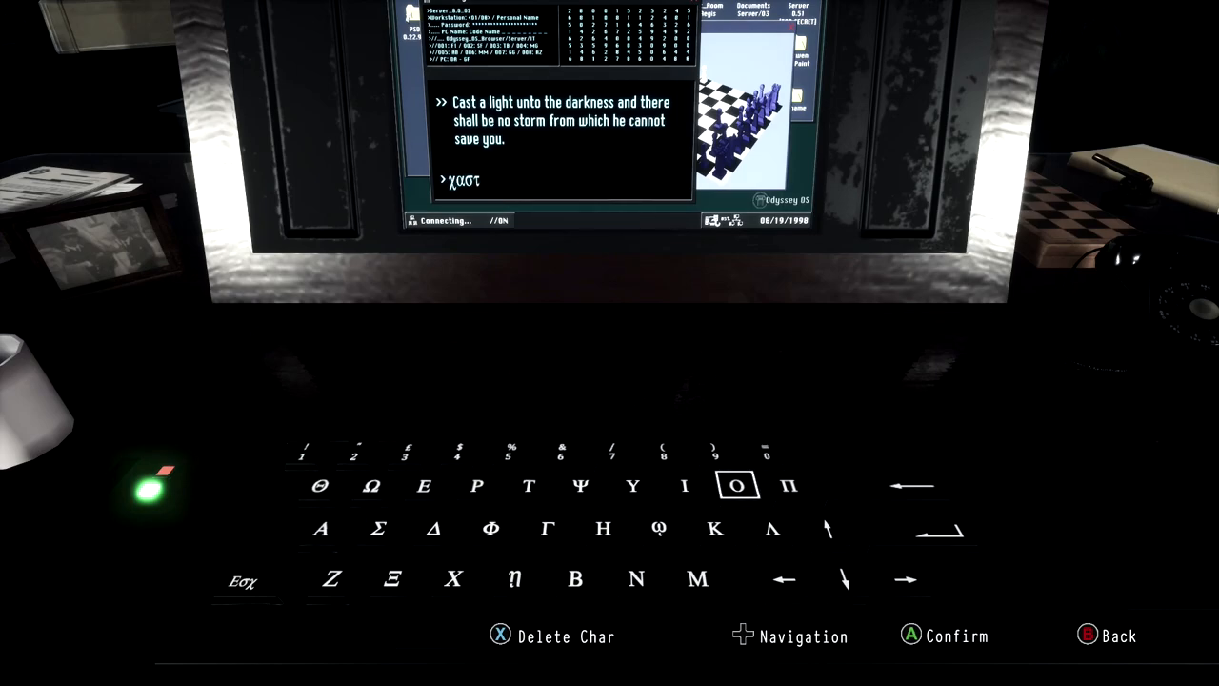
pyautogui.click(476, 486)
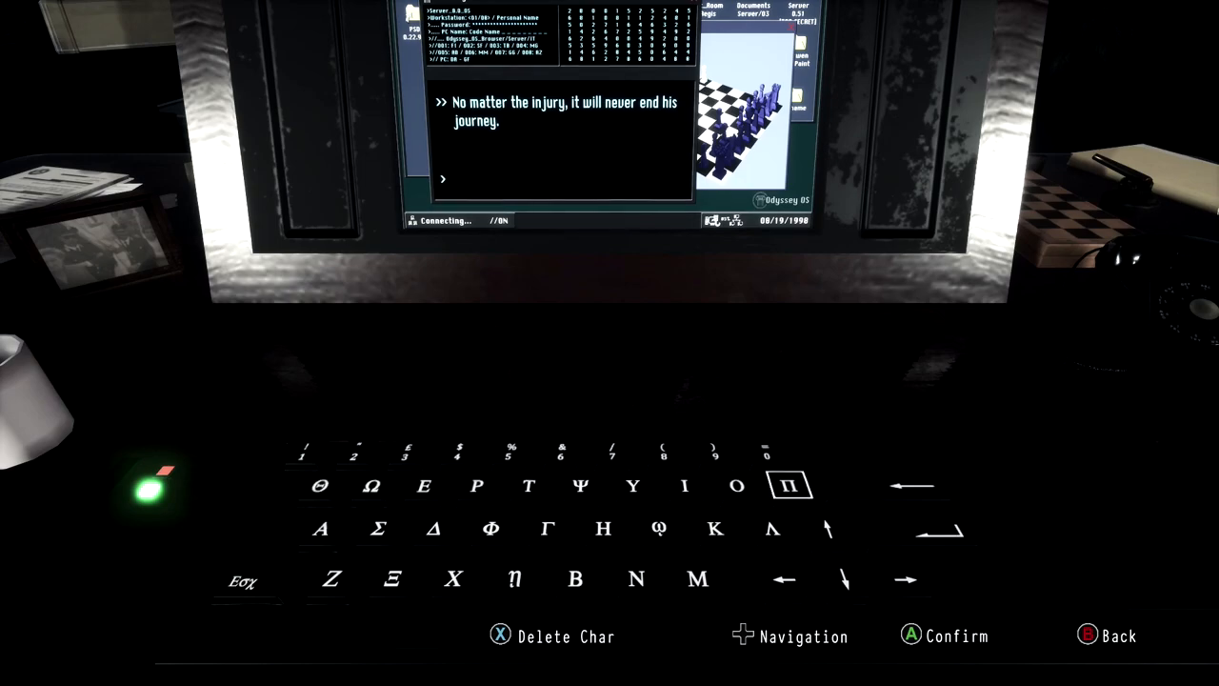
# Step: Enter and submit πολλυ… (pi, upsilon) for the unending-journey riddle
pyautogui.click(789, 486)
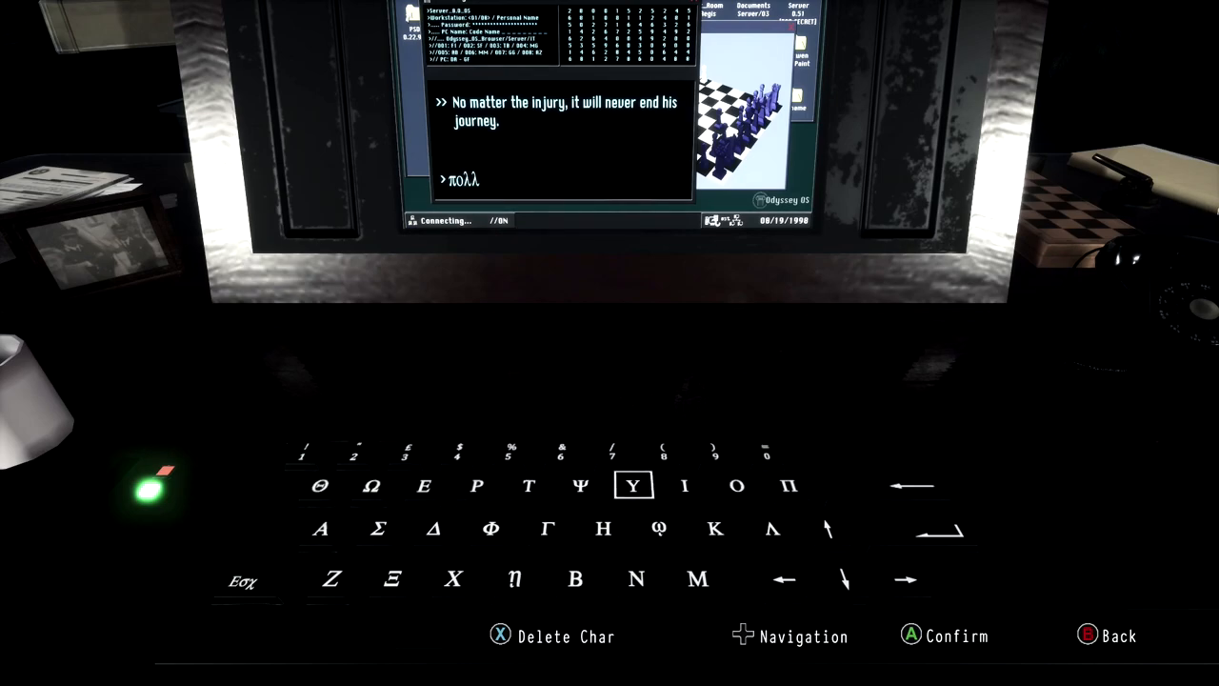
pyautogui.click(634, 486)
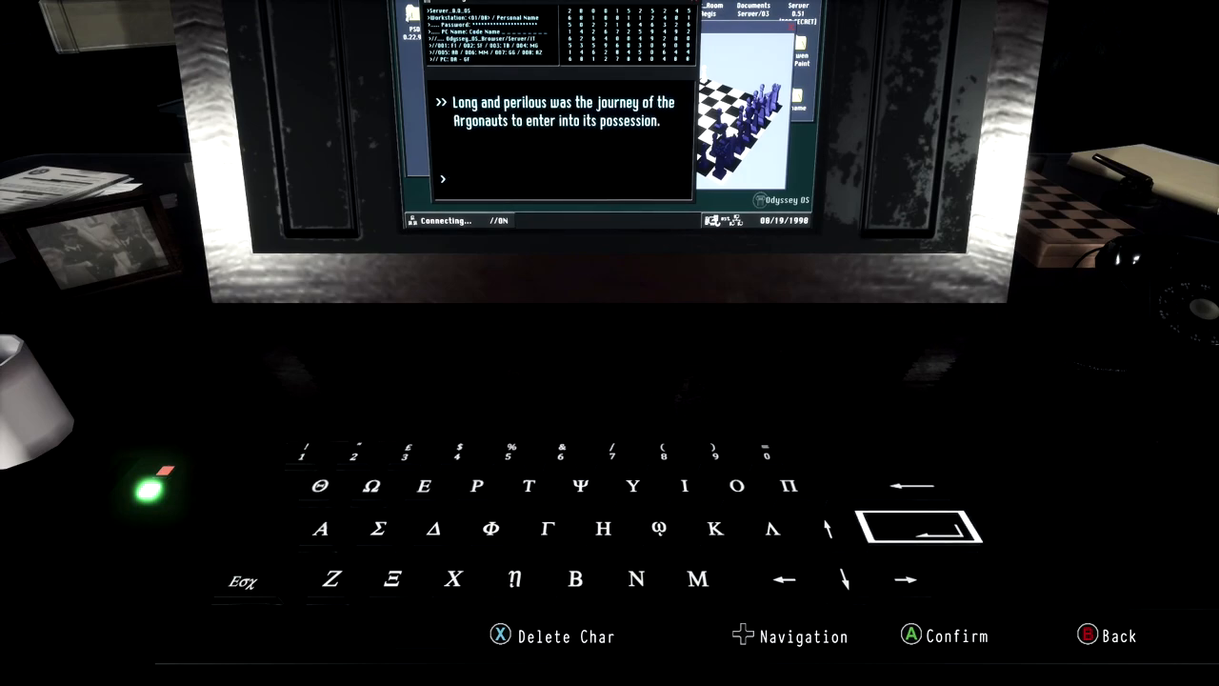
pyautogui.moveTo(715, 528)
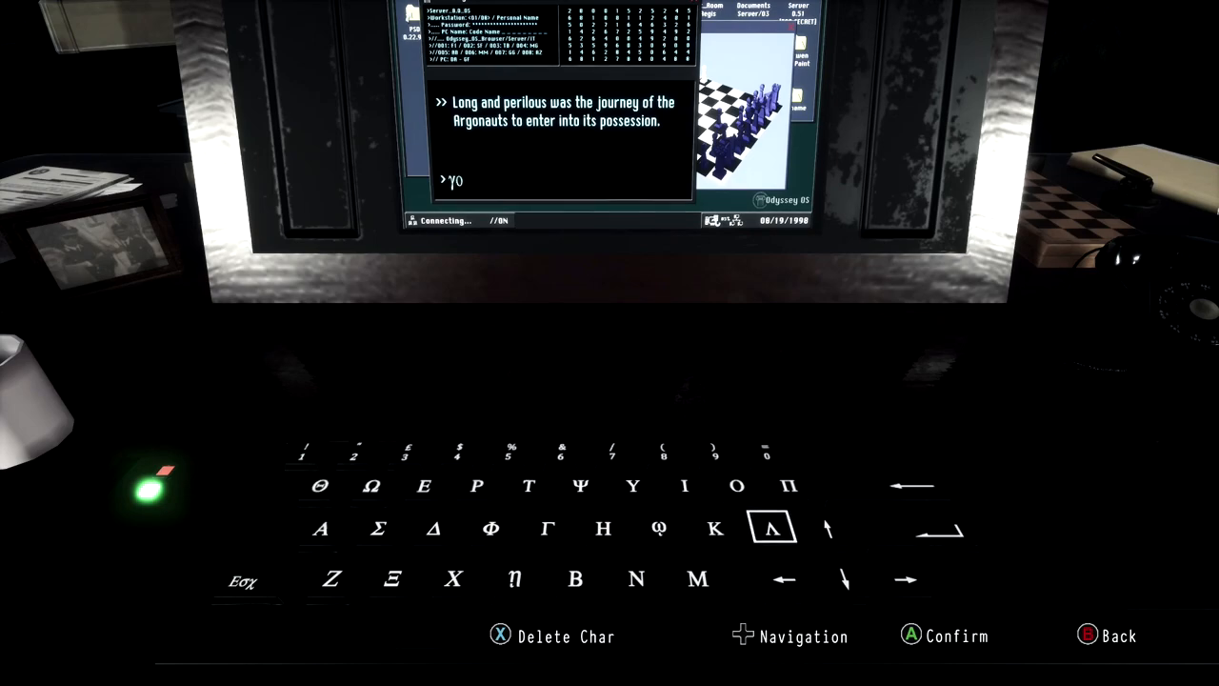
# Step: Type γολδεν ('golden') in Greek letters for the Argonauts riddle
pyautogui.click(772, 528)
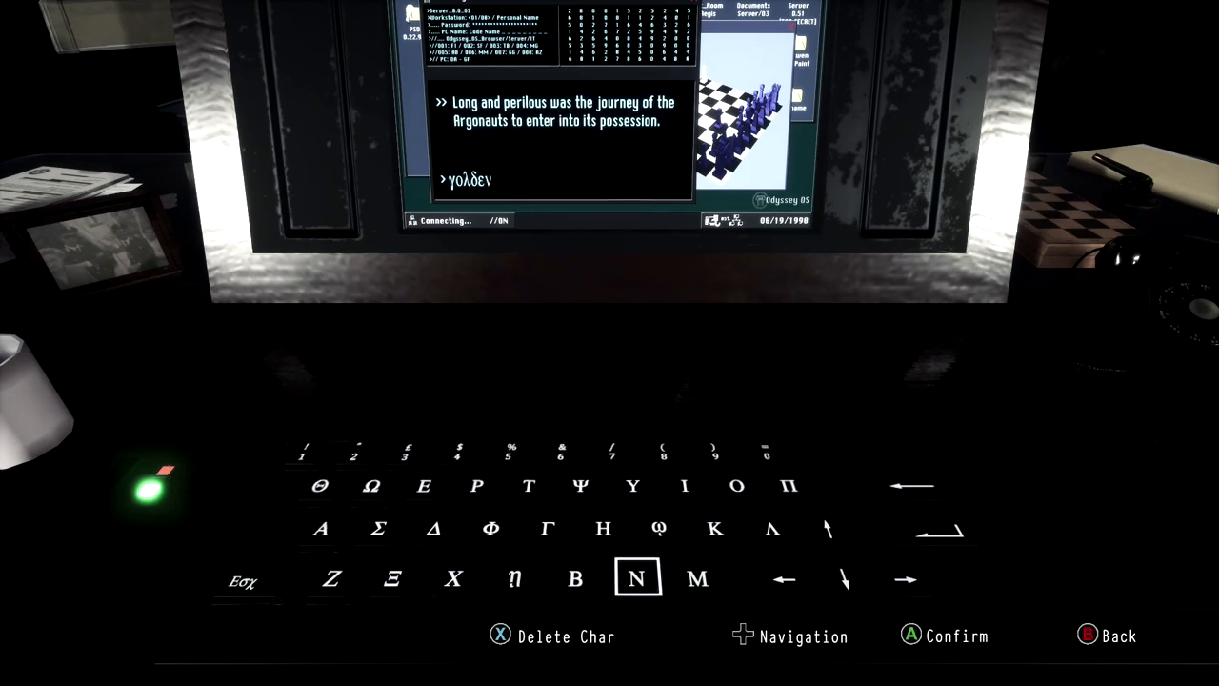
pyautogui.press('left')
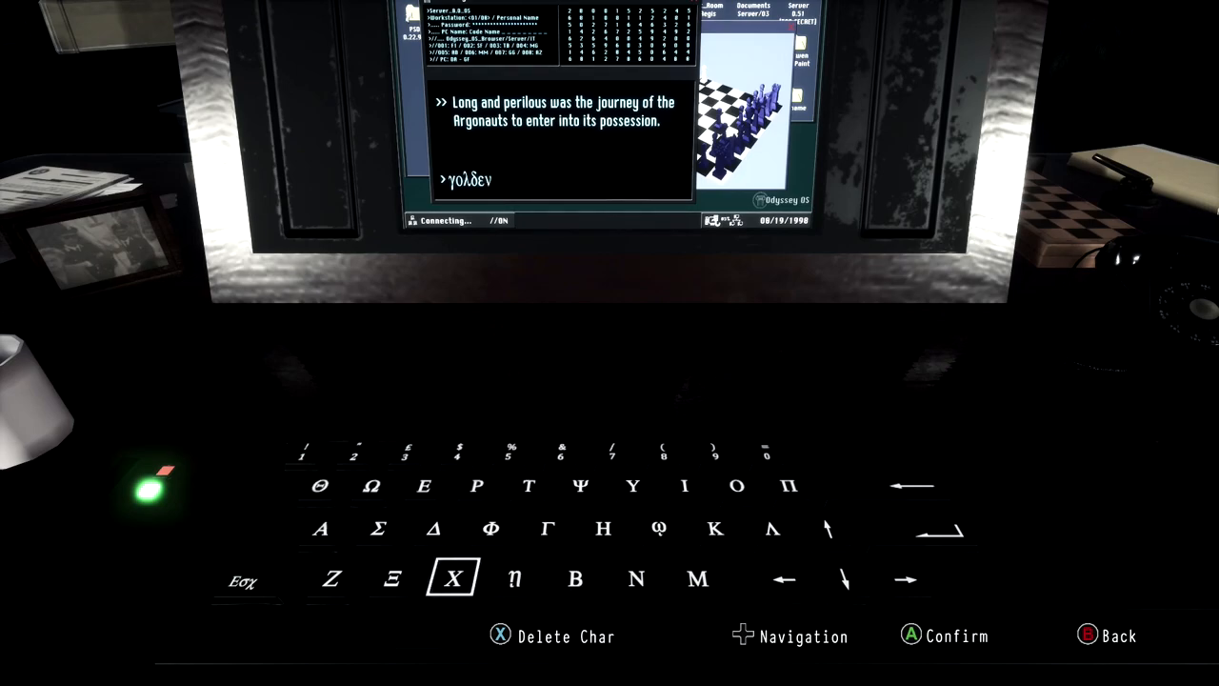